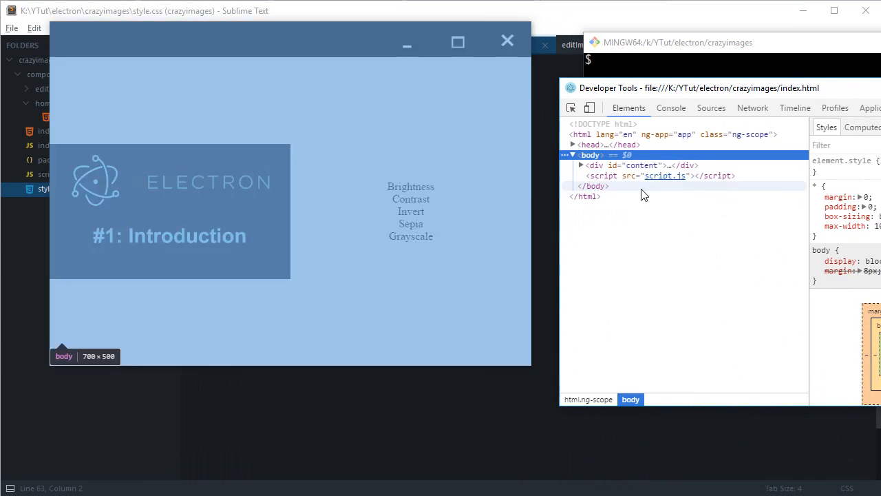
Select div#imageControls in Elements and give it flex-direction row plus flex-wrap.
left_click(580, 165)
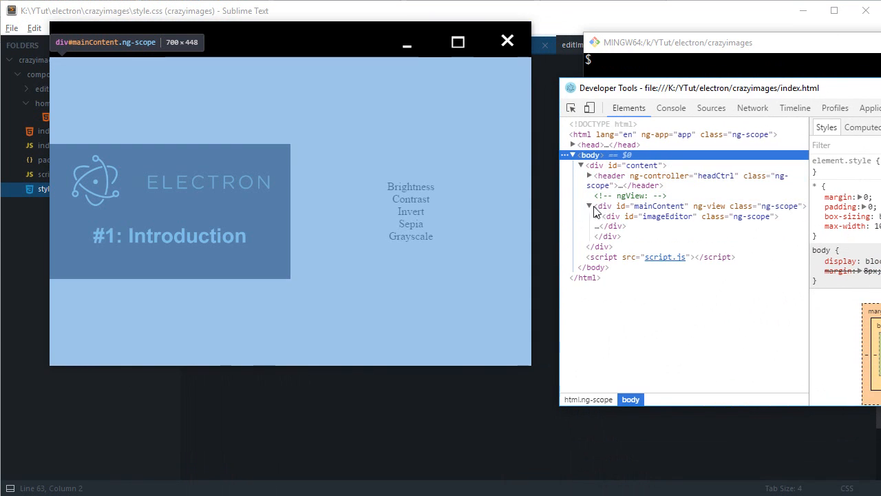
left_click(598, 216)
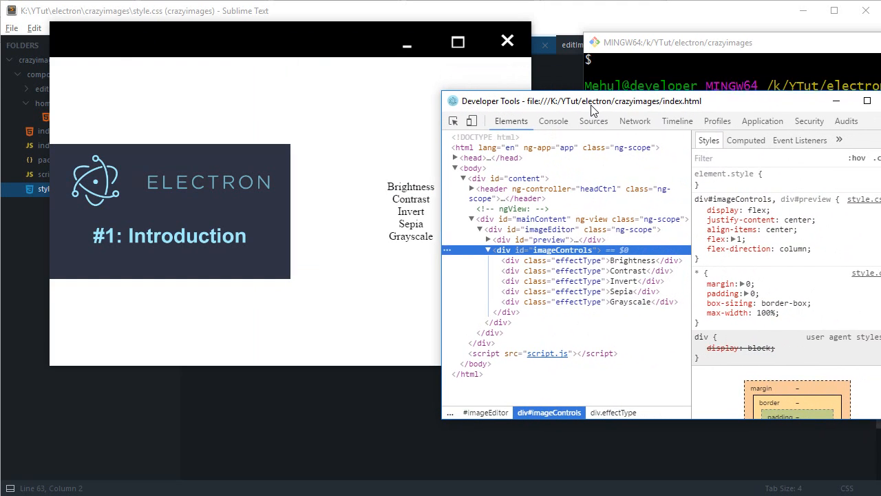
left_click(781, 248)
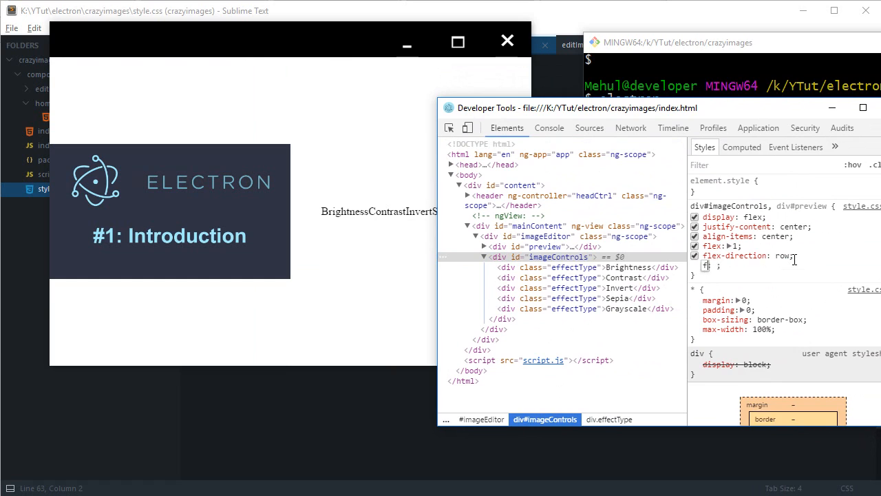
type("flex-wrap")
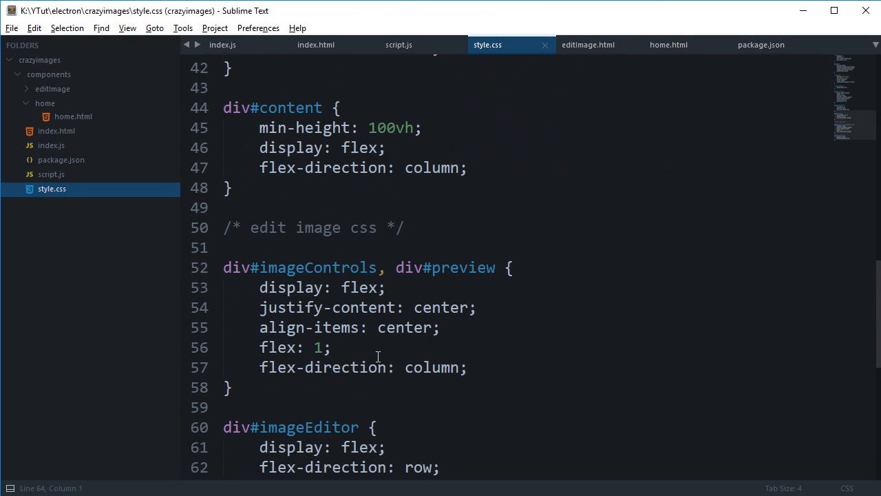
Place the cursor in style.css's div#imageControls, div#preview rule to edit its layout.
left_click(260, 367)
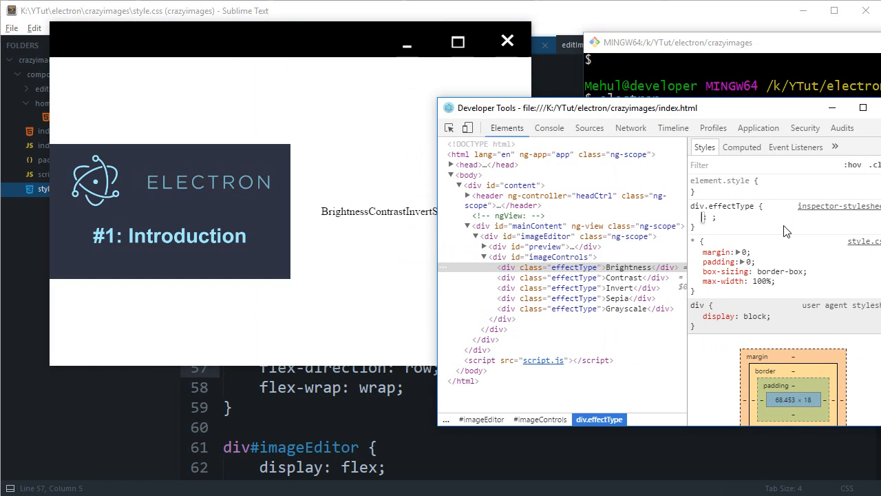
Add a div.effectType rule: width 50%, centred flex, stretched, font-size 1.5rem.
type("width: 50%;")
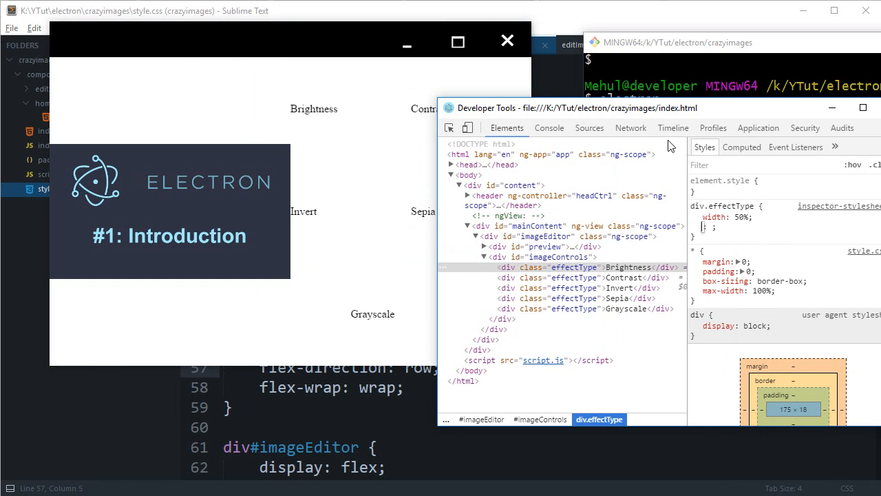
left_click(753, 227)
type("font-size: 2rem;")
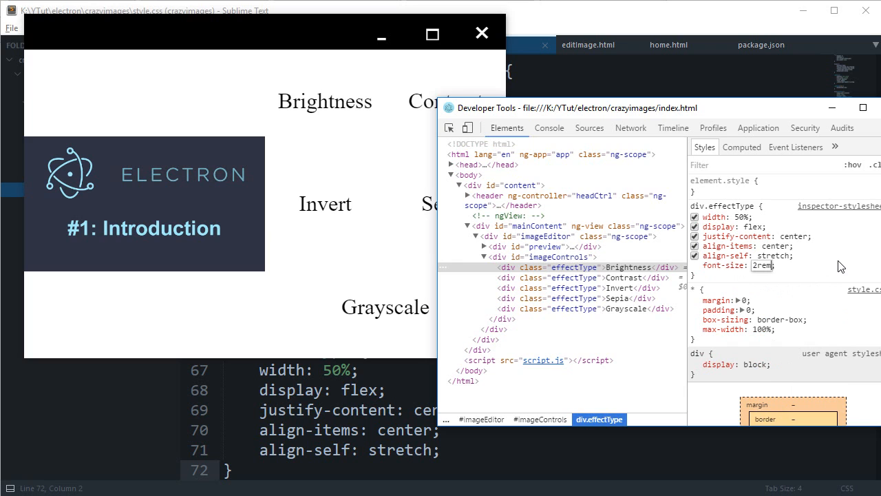
type("1.5rem;")
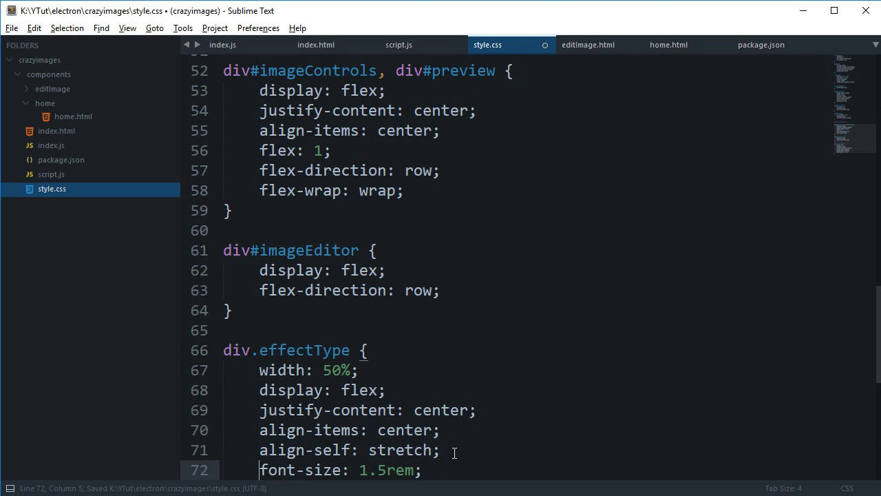
Add a font-family declaration to the body rule in style.css and save.
scroll("up", 3)
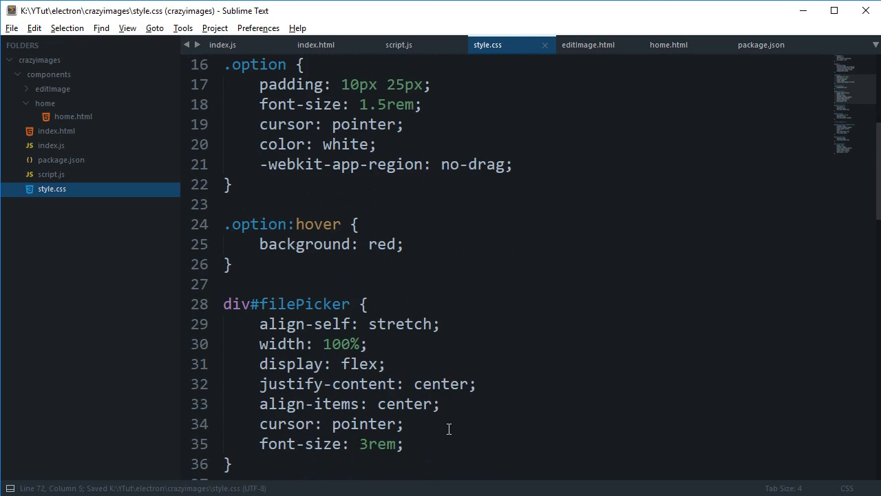
scroll("down", 3)
type("font-family: cal;")
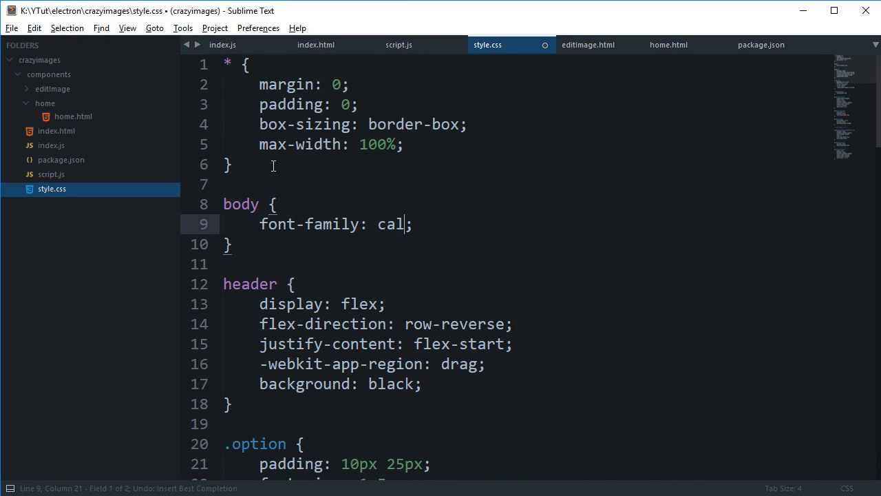
type("br")
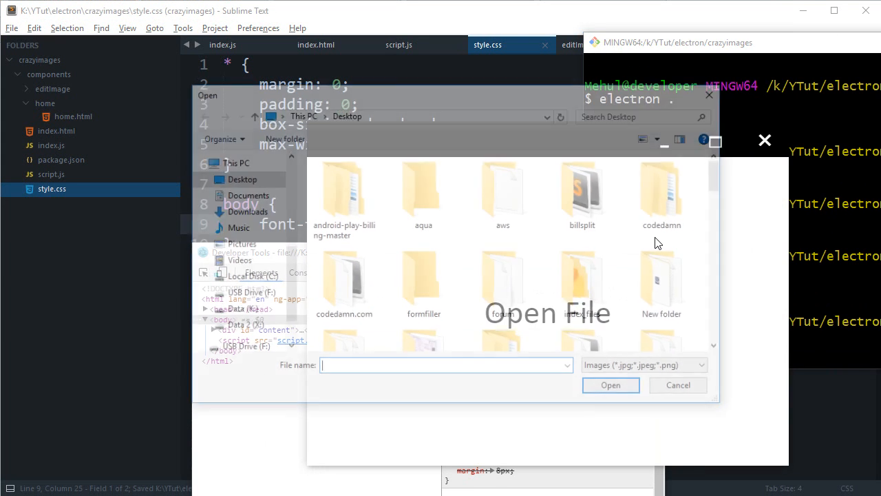
Inspect div#content in the relaunched app, move its window right, and return to style.css.
type("e")
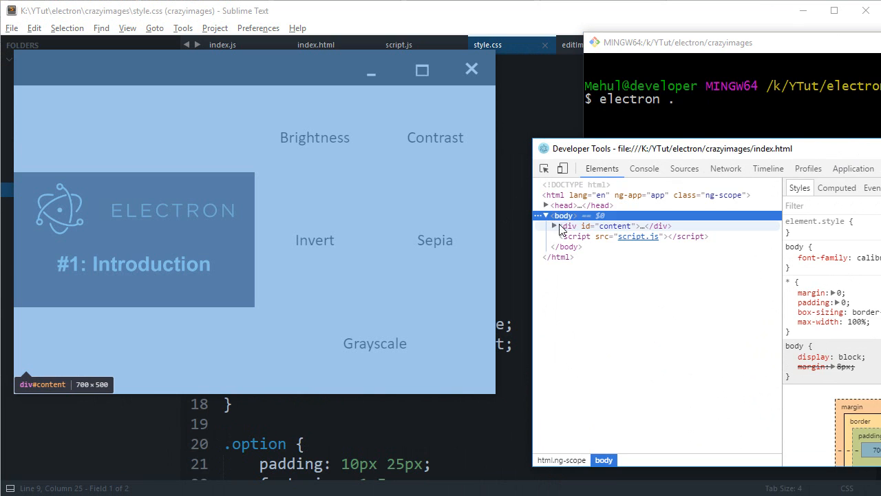
left_click(609, 225)
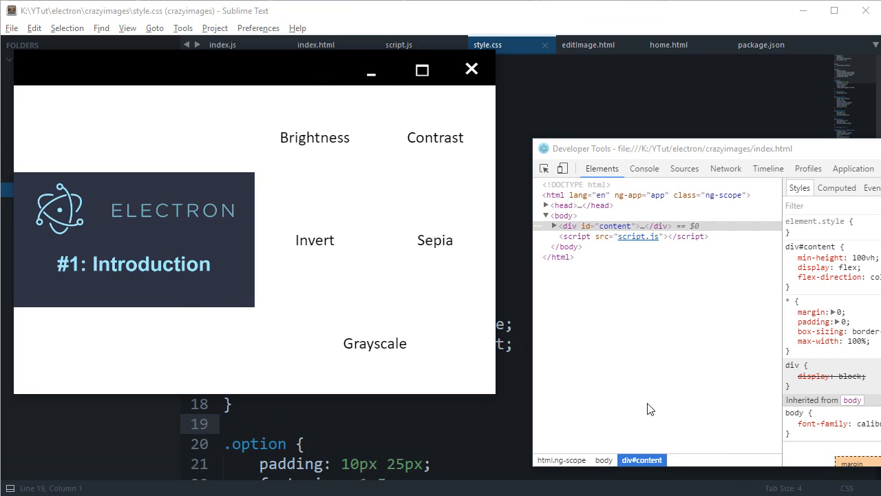
left_click_drag(255, 68, 289, 76)
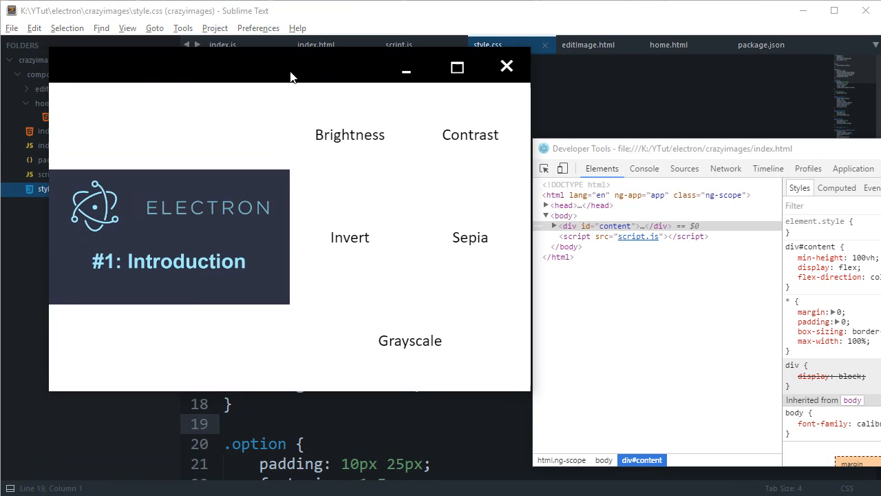
mouse_move(380, 259)
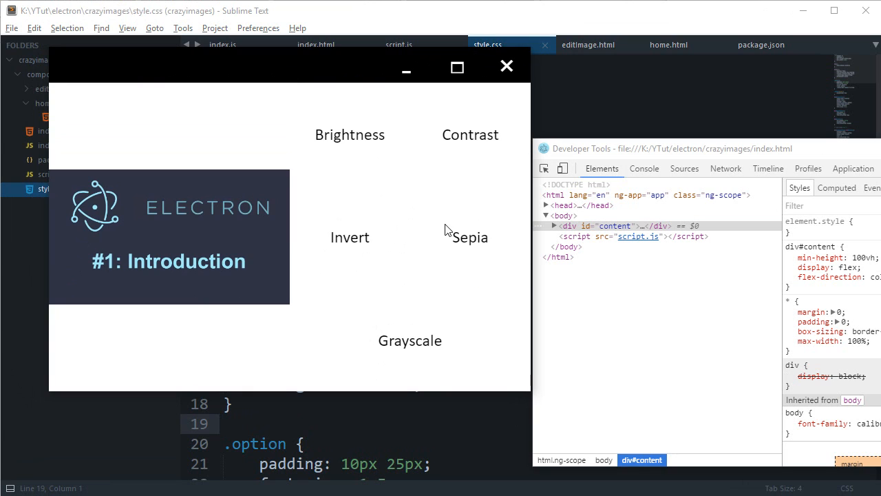
mouse_move(410, 356)
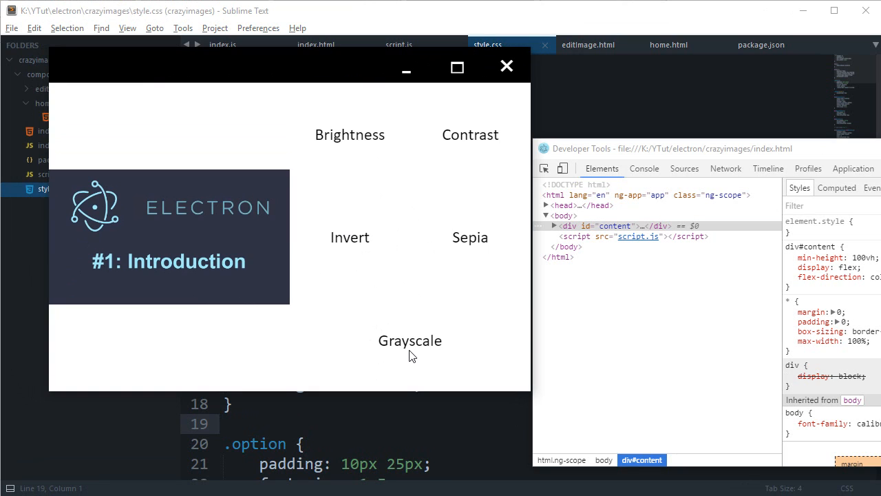
mouse_move(420, 358)
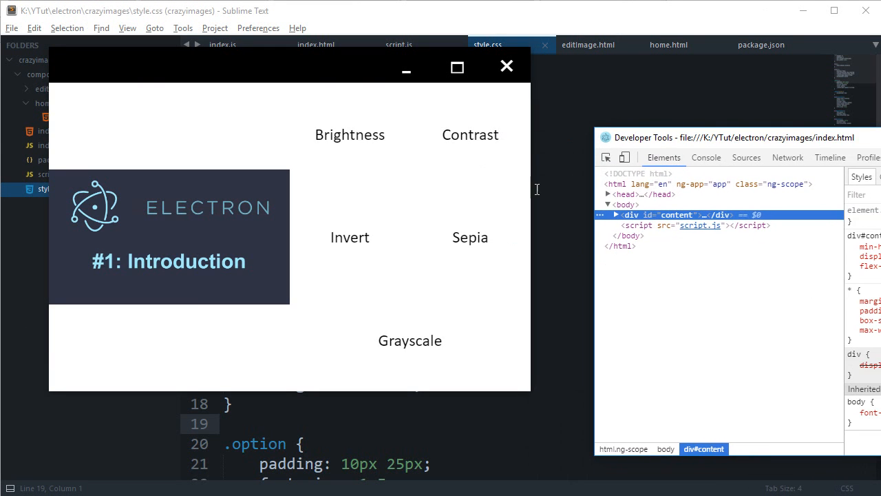
left_click(507, 66)
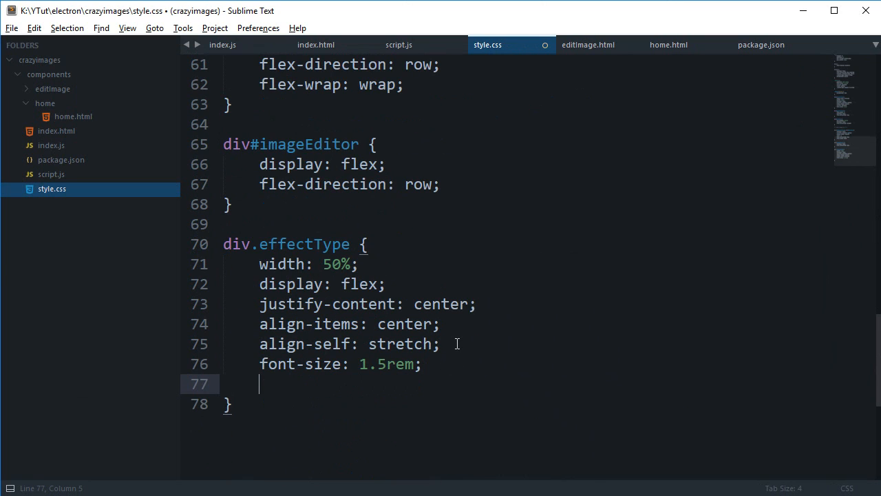
Add cursor: pointer to div.effectType, save, and delete editImage.html's hard-coded effect divs.
type("cursor: pointer;")
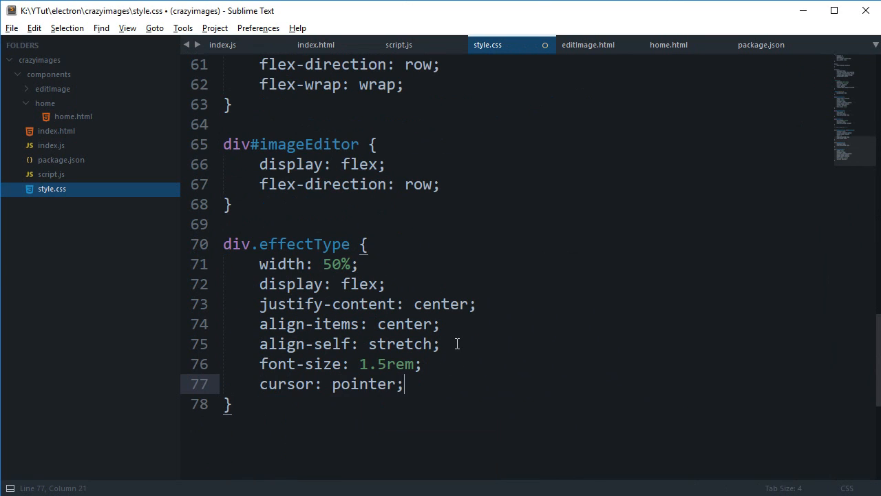
key("ctrl+s")
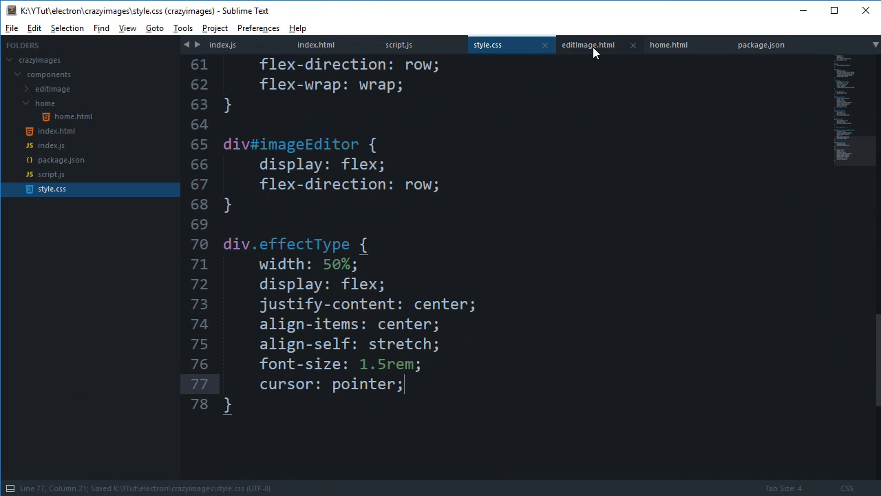
left_click(587, 44)
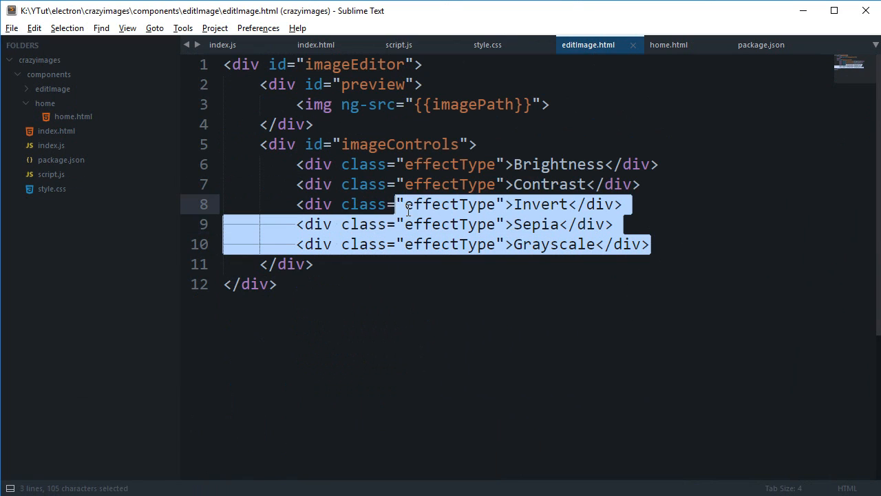
key("Delete")
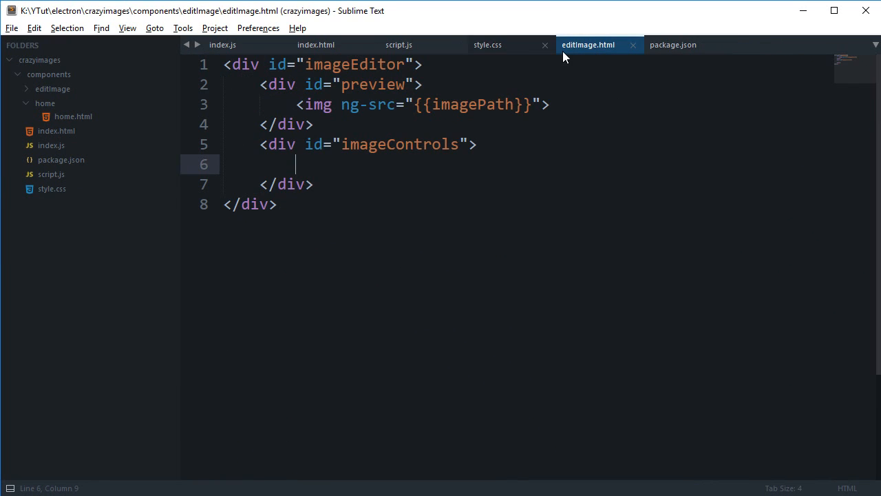
left_click(398, 45)
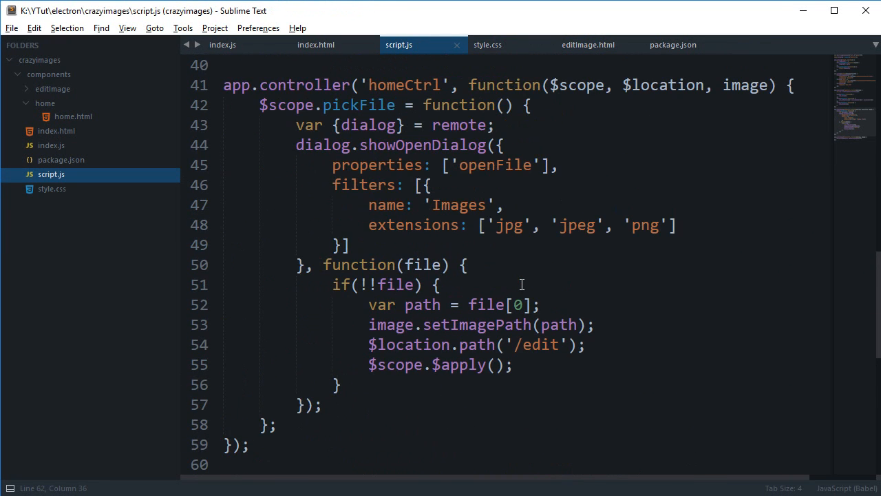
Begin $scope.effects in editCtrl with a 'Brightness' entry.
scroll("down", 3)
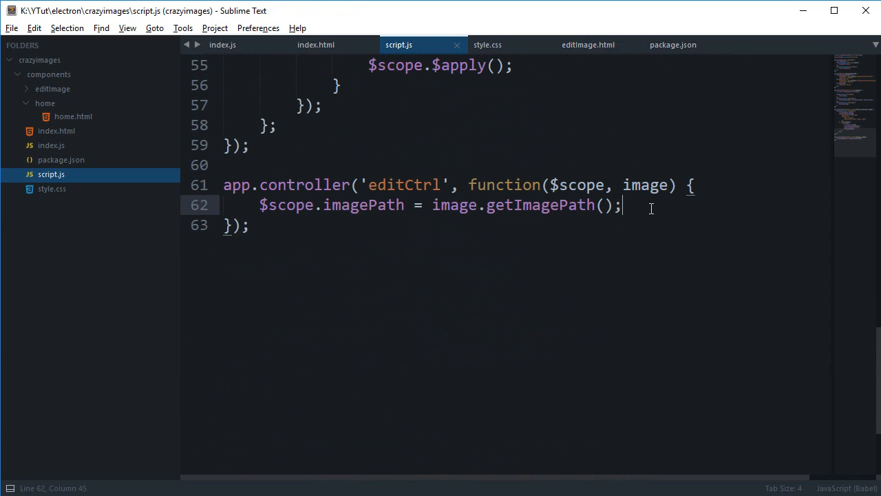
type("$s")
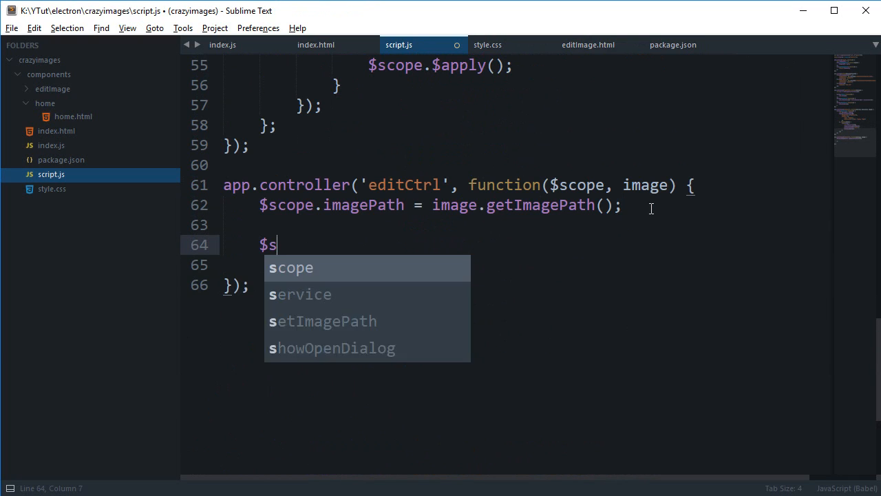
type("cope.effects =")
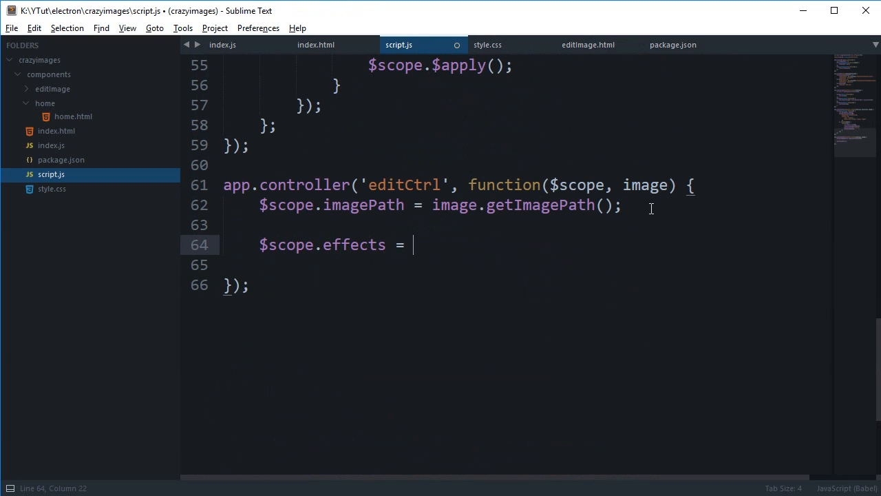
type("{")
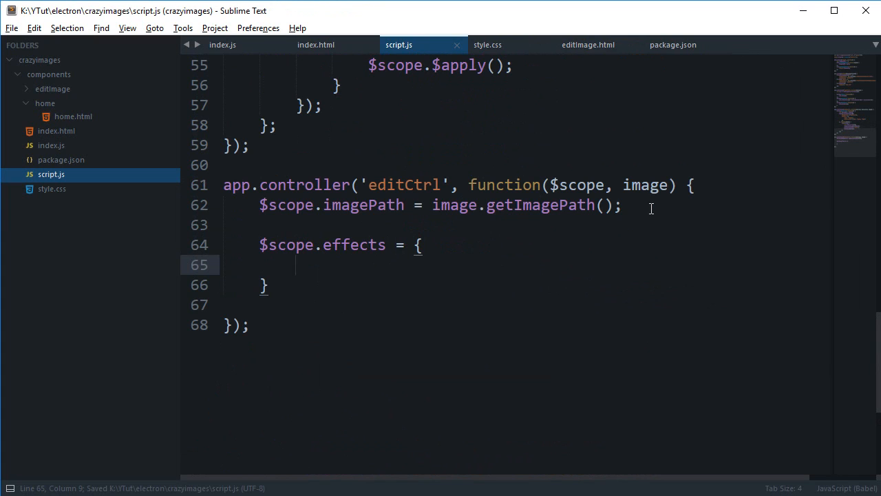
type("''")
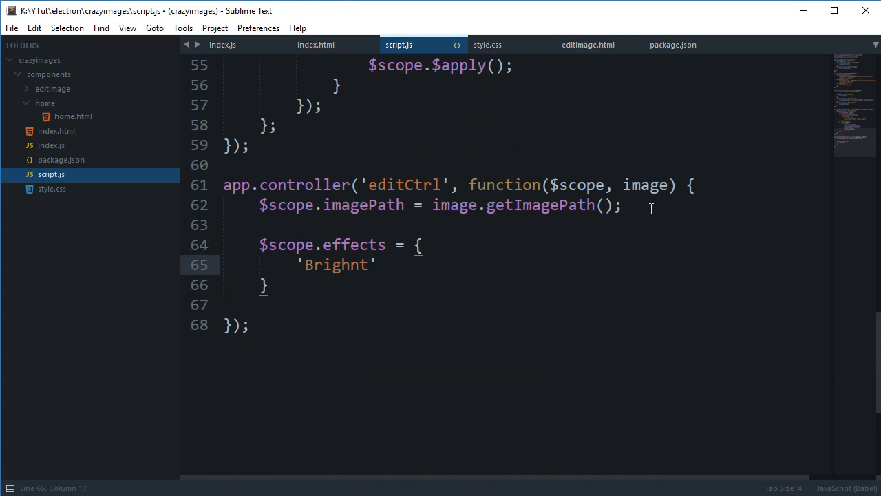
key("Backspace")
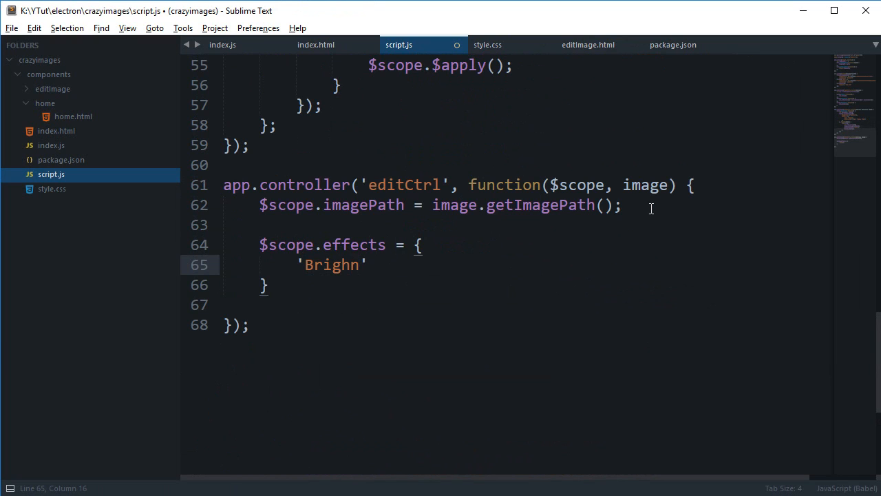
type("tness':")
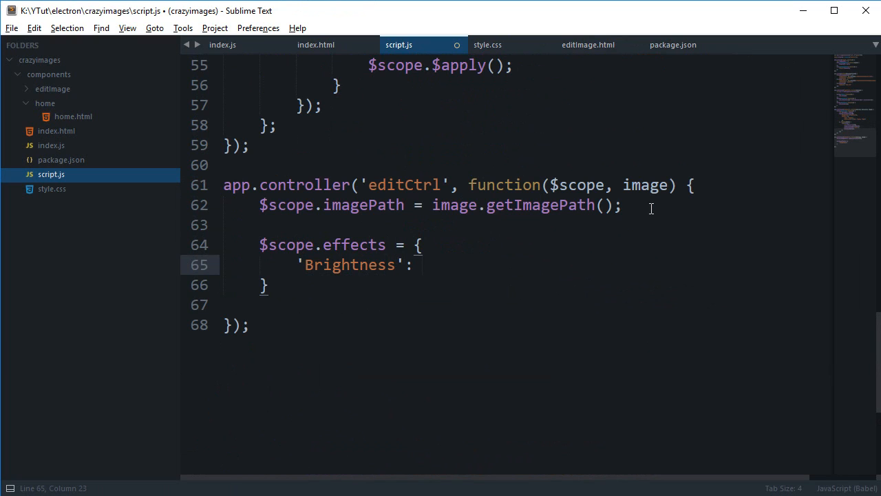
type("[]")
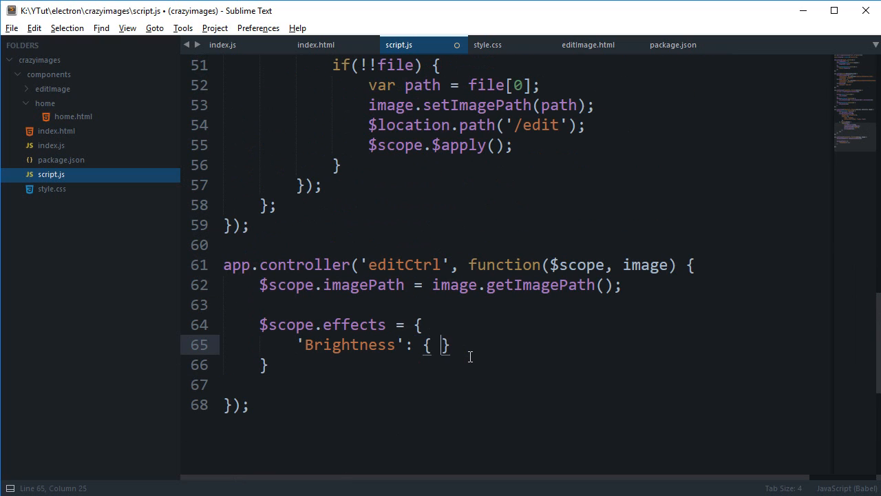
Give Brightness val 100, min 0, max 200 and add further effect entries.
type("val:100")
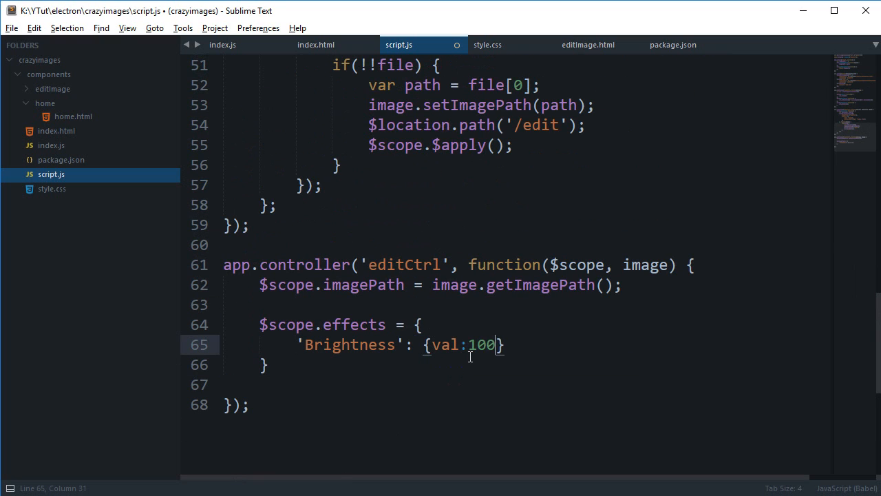
type(", min:")
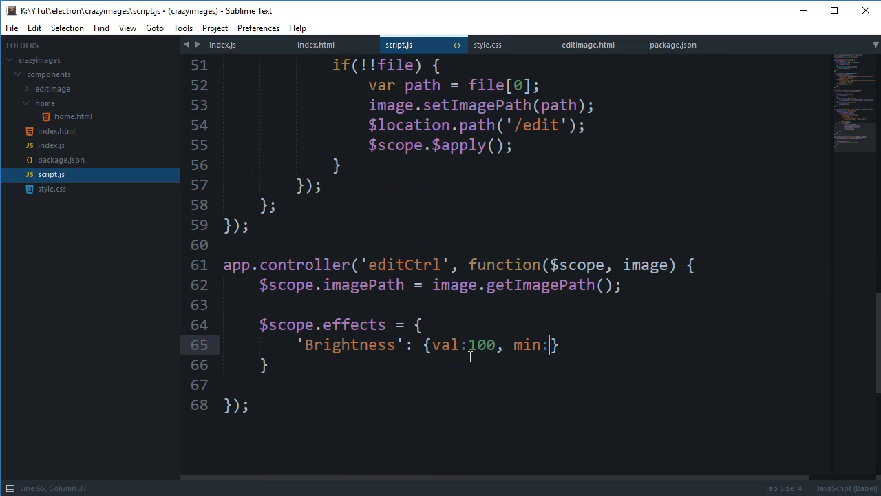
type("0, max: 20")
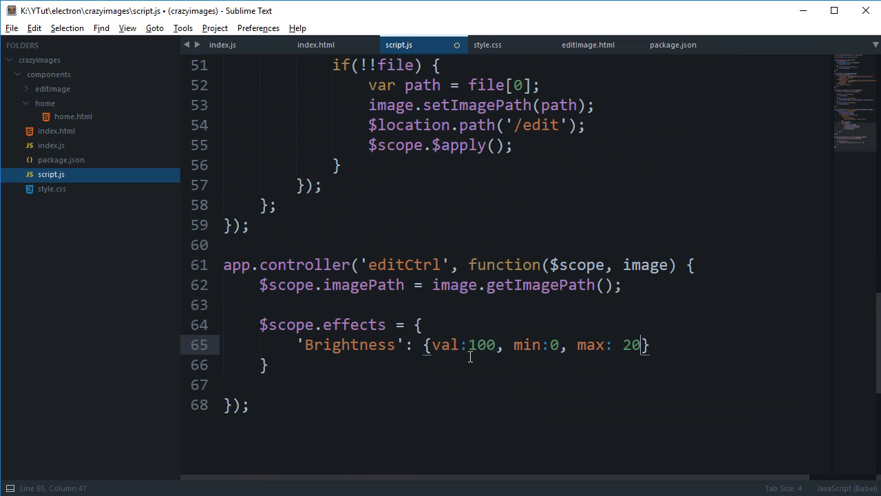
type("0")
type("'Contrast")
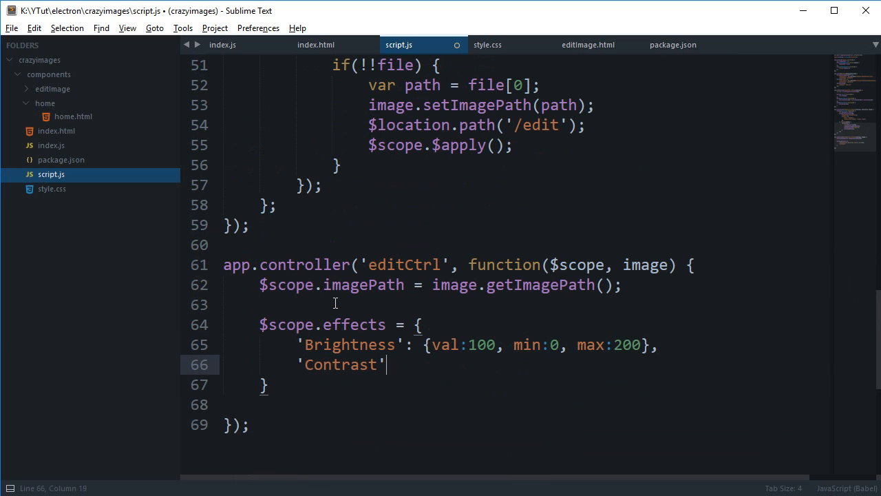
type(": {}")
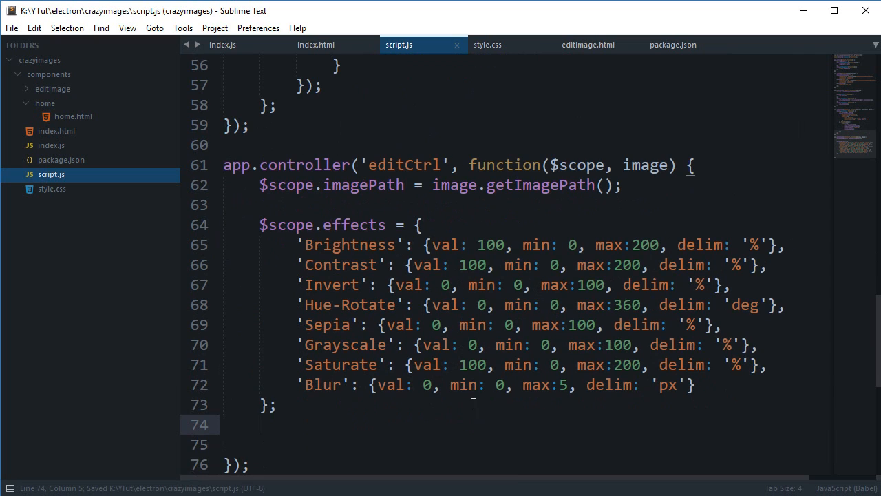
Save the effects object, select Blur's px unit, and add a blank line after.
double_click(703, 245)
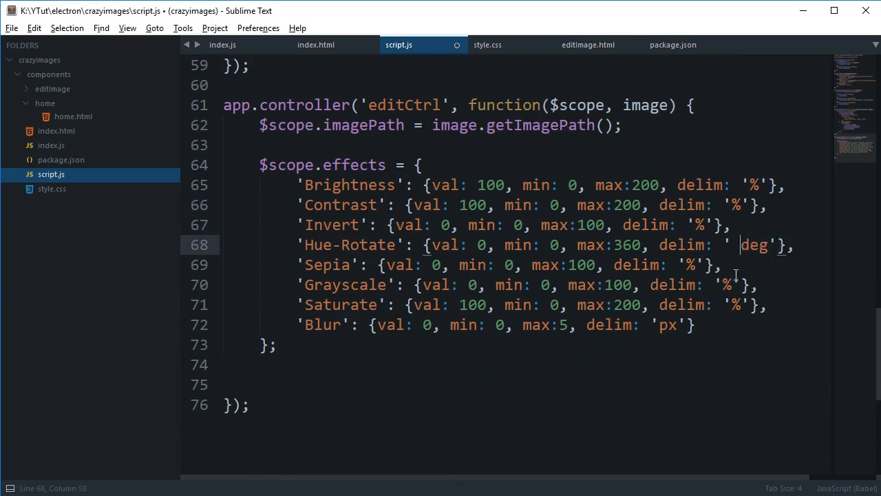
key("ctrl+s")
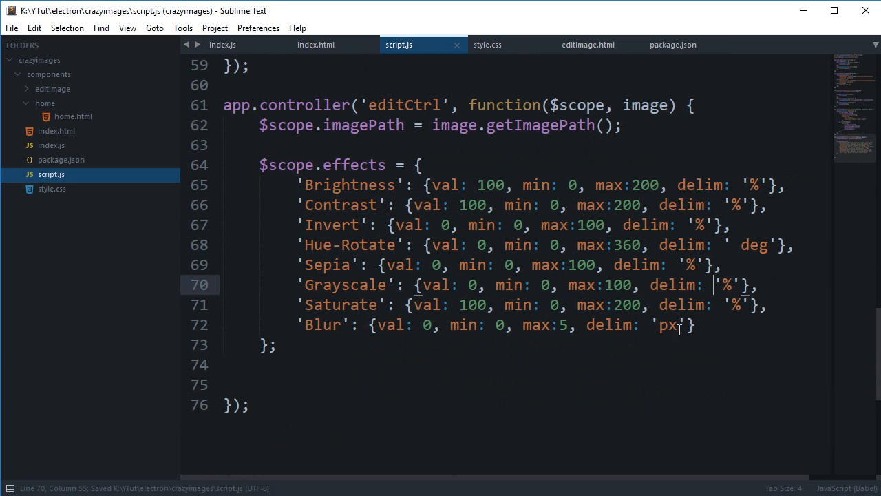
double_click(667, 324)
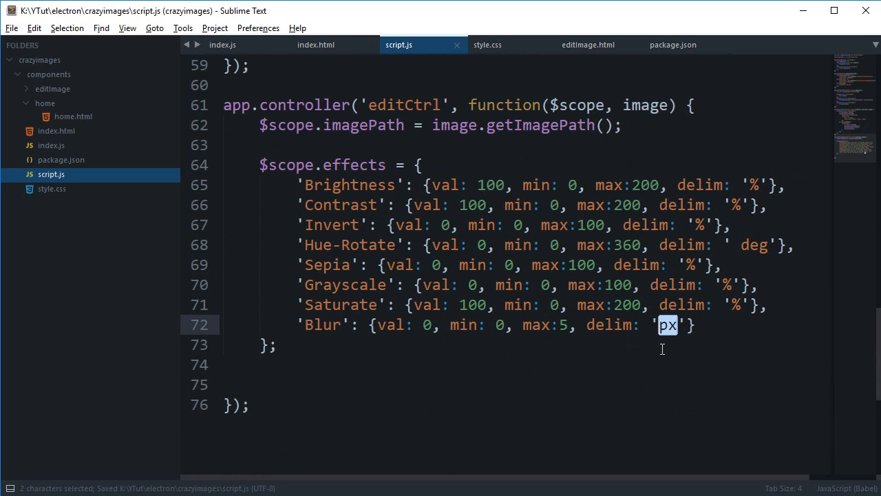
mouse_move(648, 363)
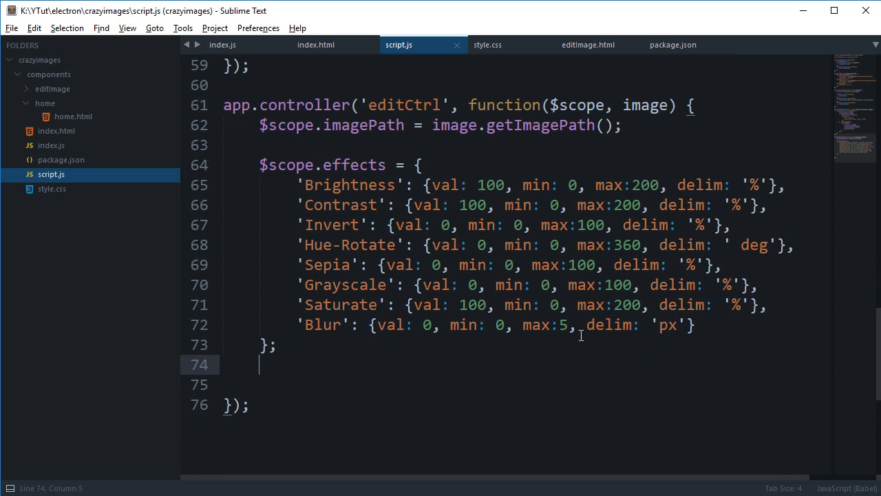
key("enter")
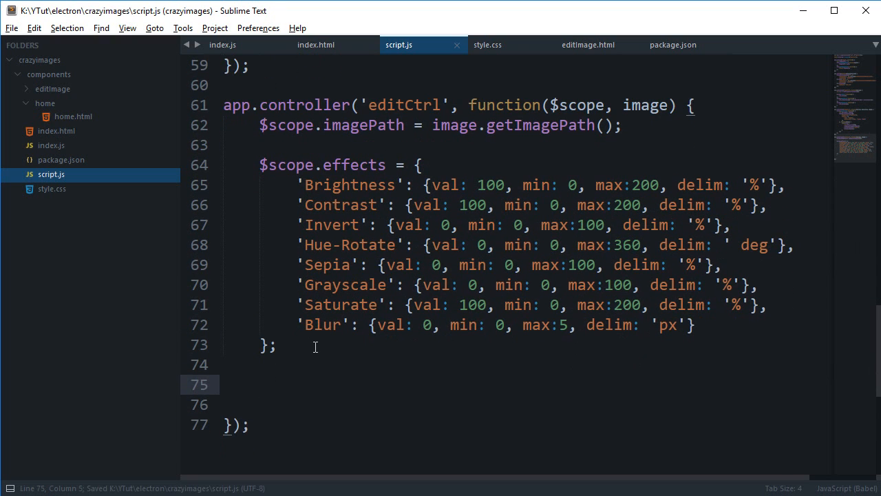
mouse_move(448, 158)
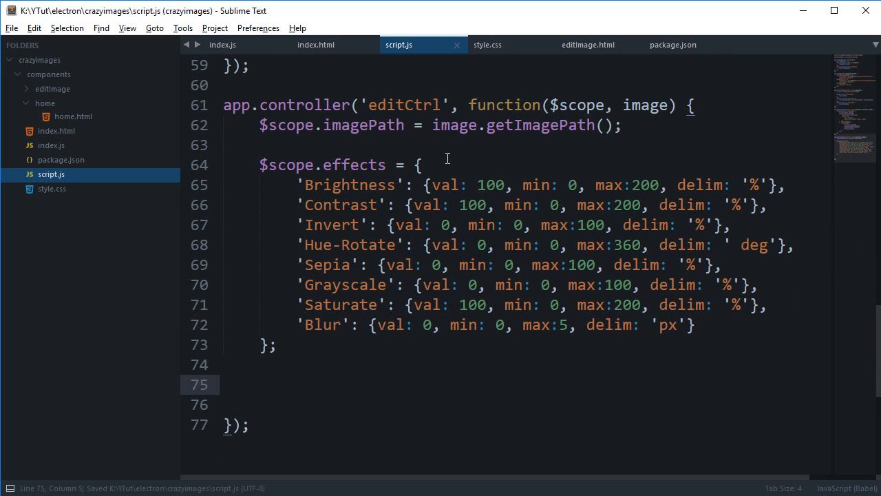
Start a div class attribute inside imageControls, checking the class name in style.css.
left_click(487, 45)
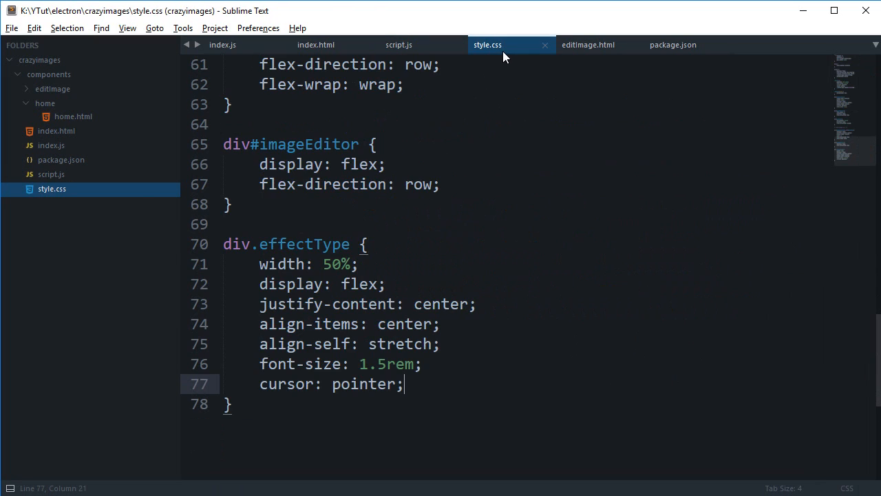
left_click(587, 45)
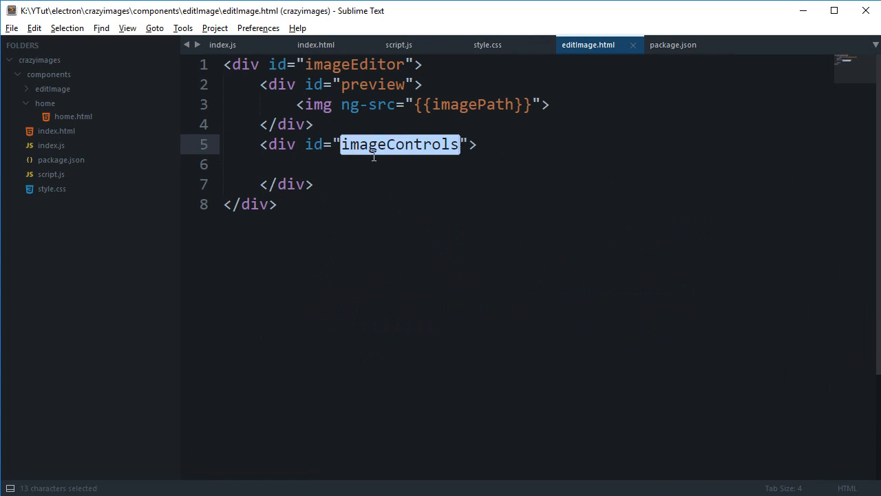
left_click(417, 164)
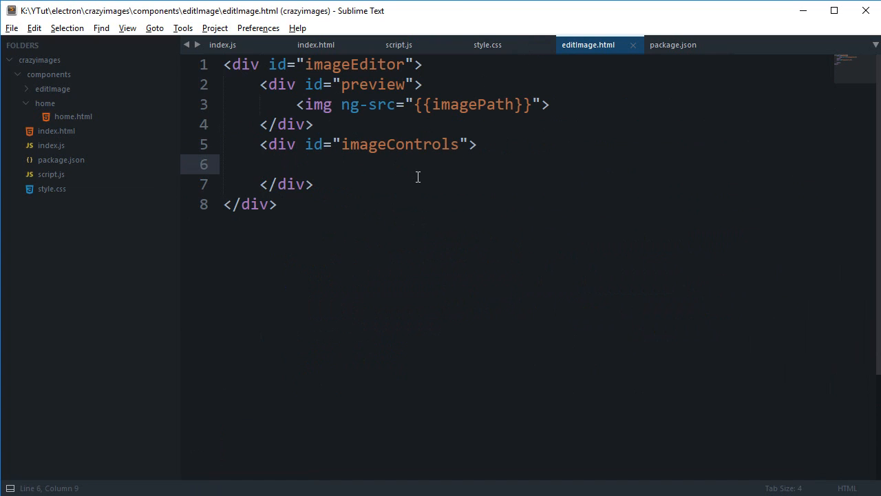
type("<div class=\"")
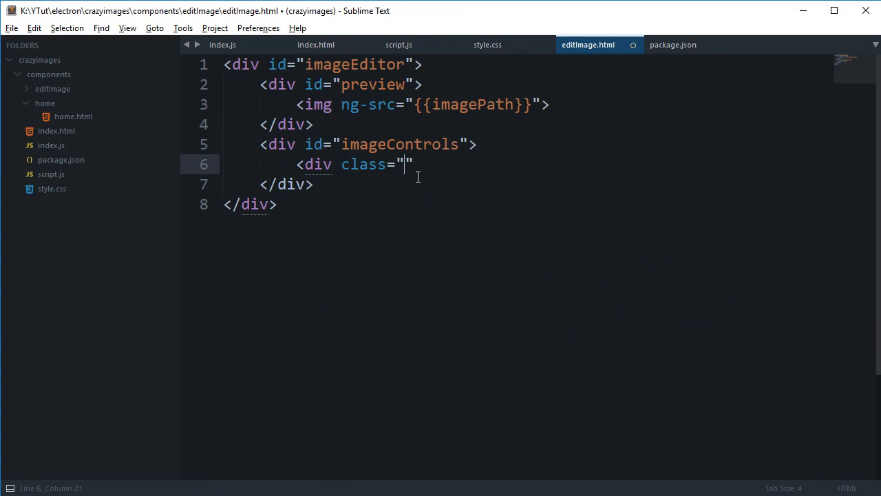
left_click(487, 45)
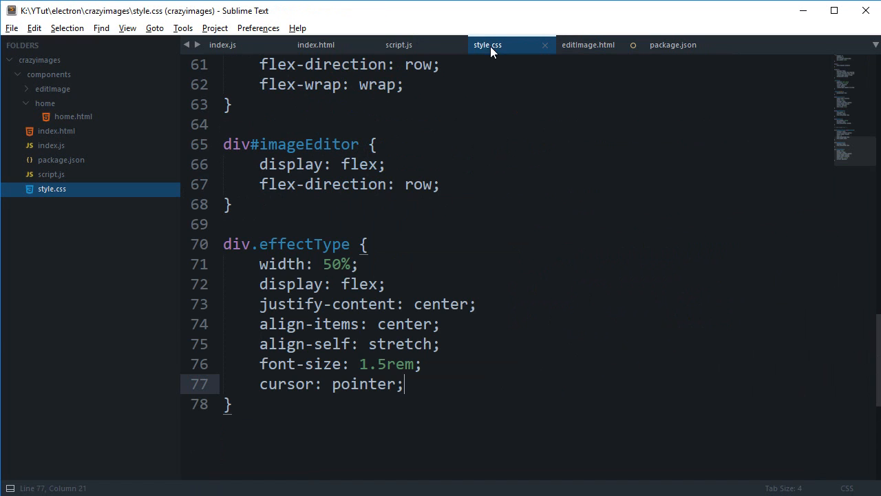
left_click(588, 45)
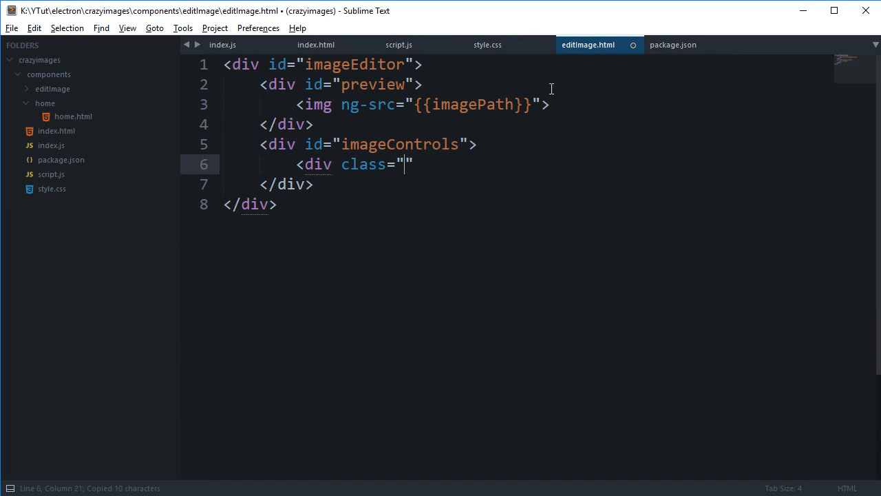
Fill in class effectType and ng-repeat "(effect, props) in effects", checking script.js.
type("effectType")
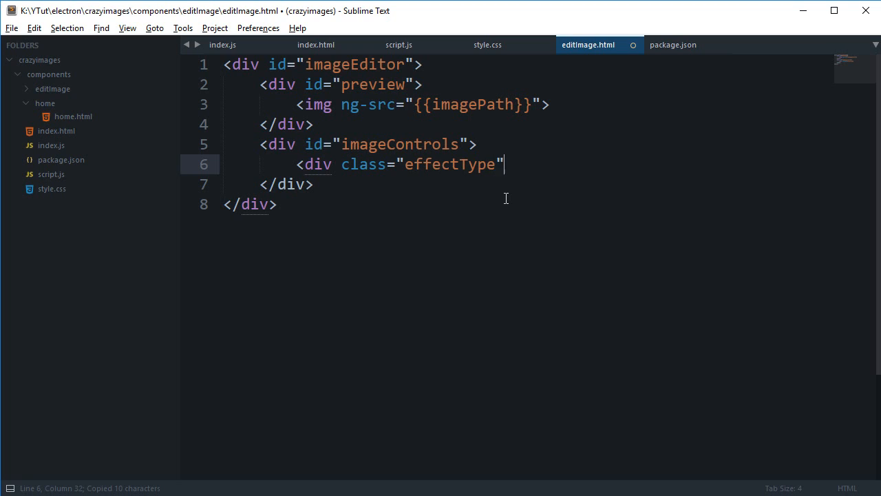
type("ng-repeat=\"")
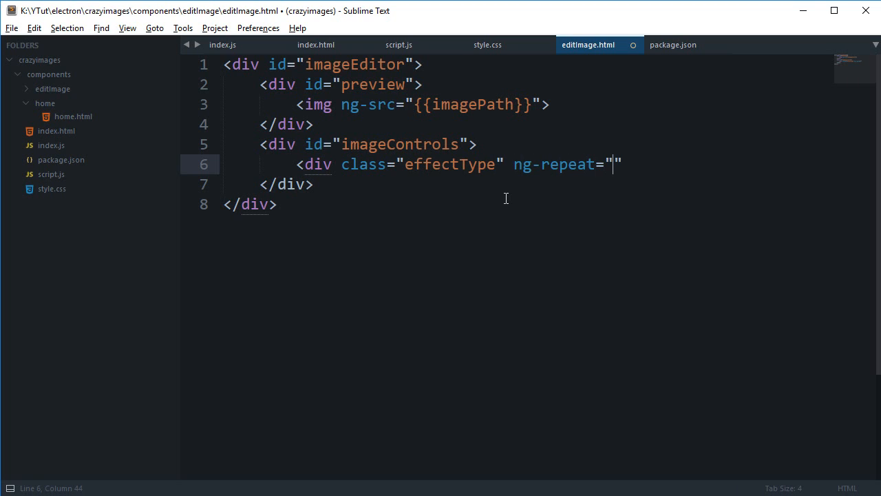
type("(effect,")
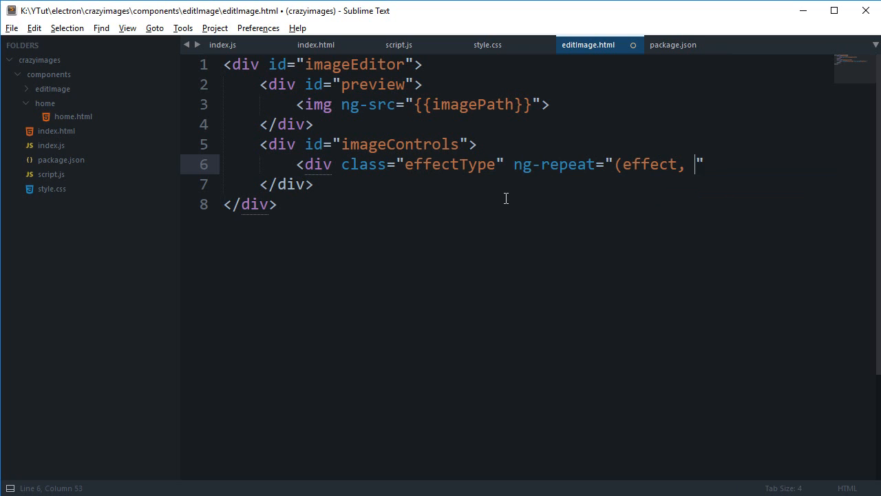
type("props) in effects")
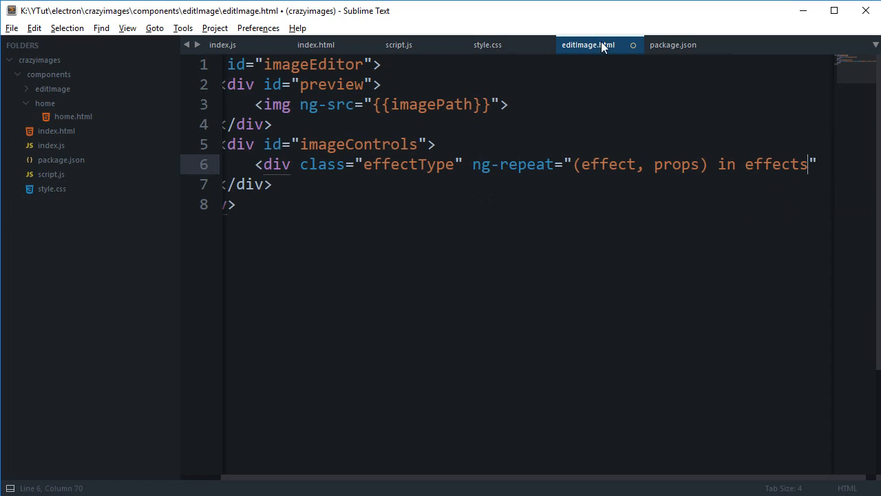
left_click(398, 44)
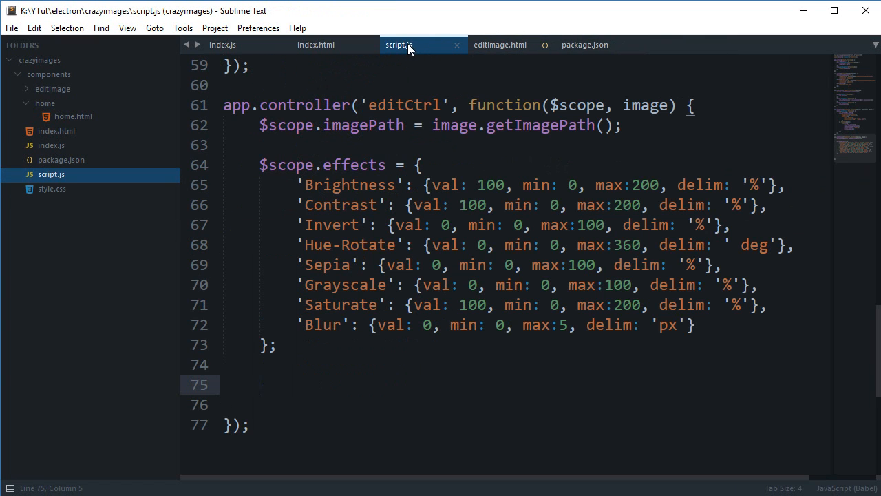
left_click(499, 45)
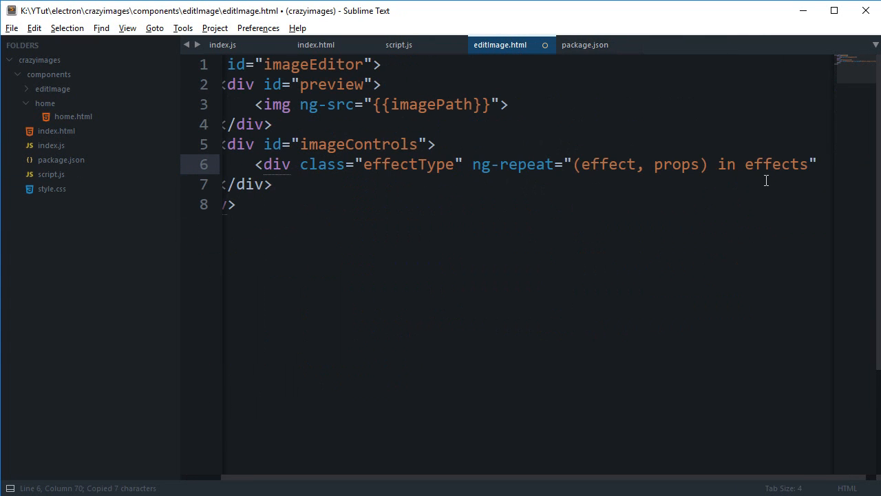
Close the opening tag, add {{effect}} on a new line, and close with </div>.
type(" >")
key("enter")
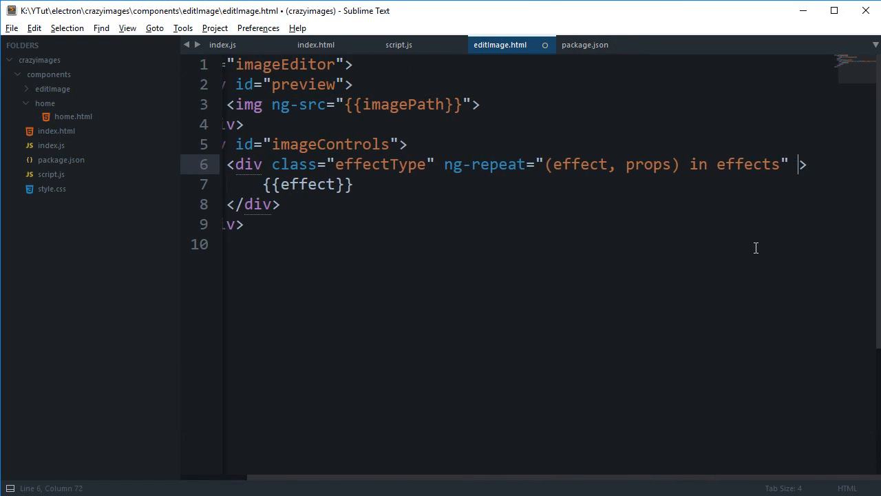
Add ng-click="imageEffect(effect)" to the effectType div and save editImage.html.
type("ng-click=")
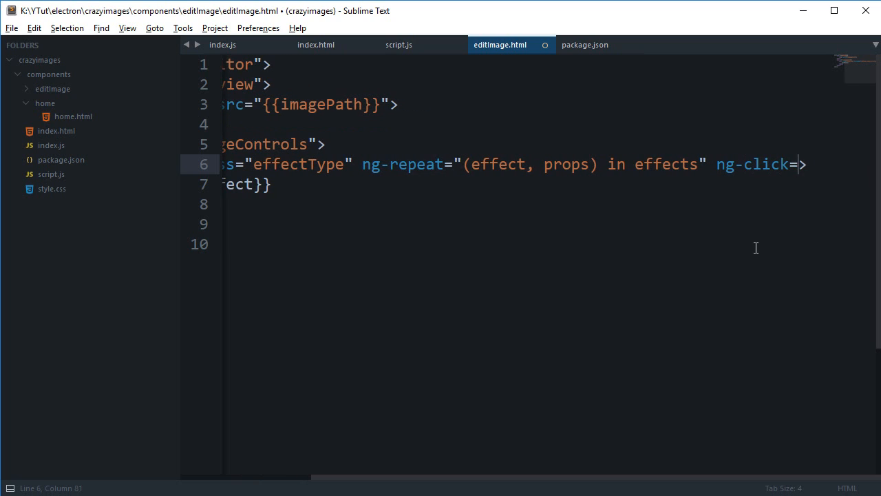
type("\"\"")
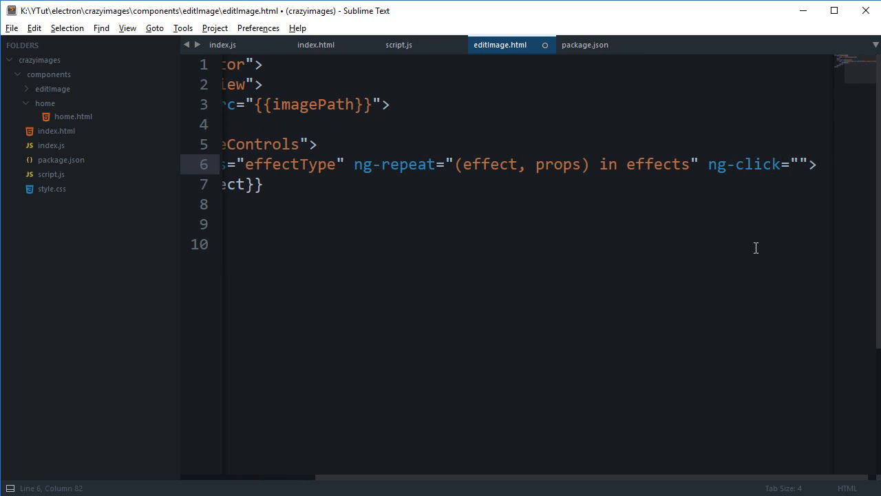
type("i")
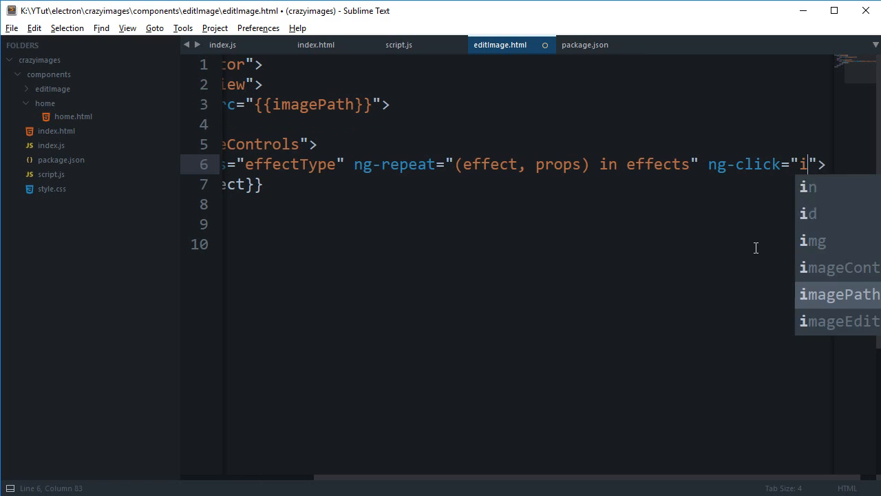
type("mageEffect(effect")
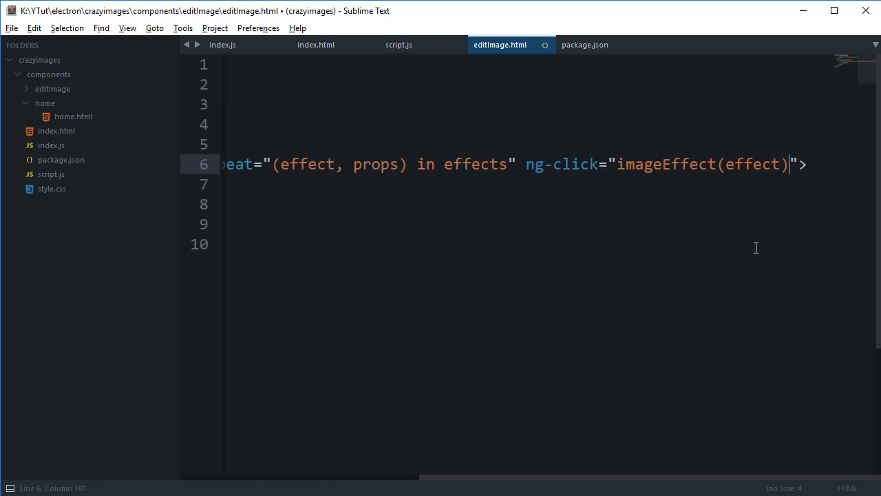
key("ctrl+s")
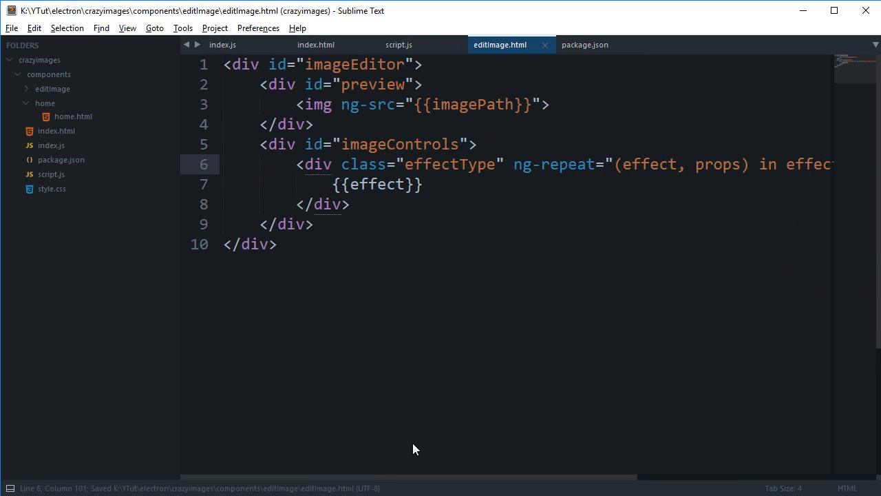
Define $scope.imageEffect = function(effectName) in script.js that logs the effect name.
left_click(399, 45)
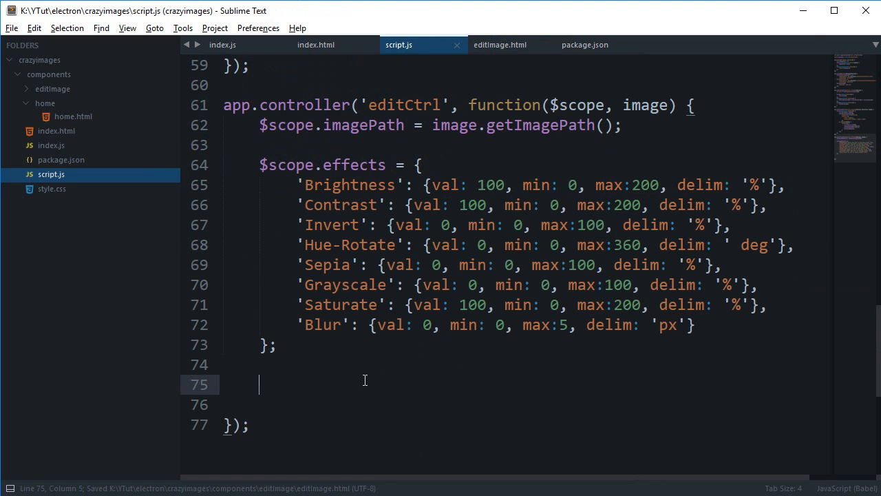
type("$scope.image")
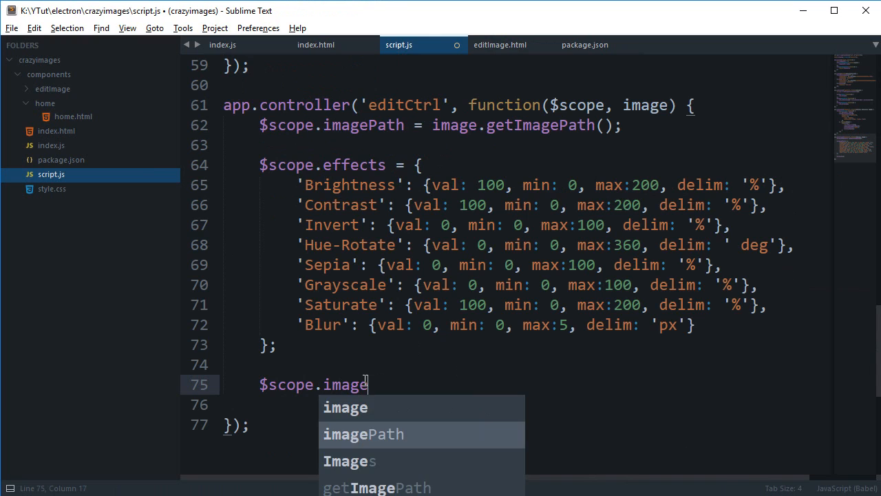
type("Effect = c")
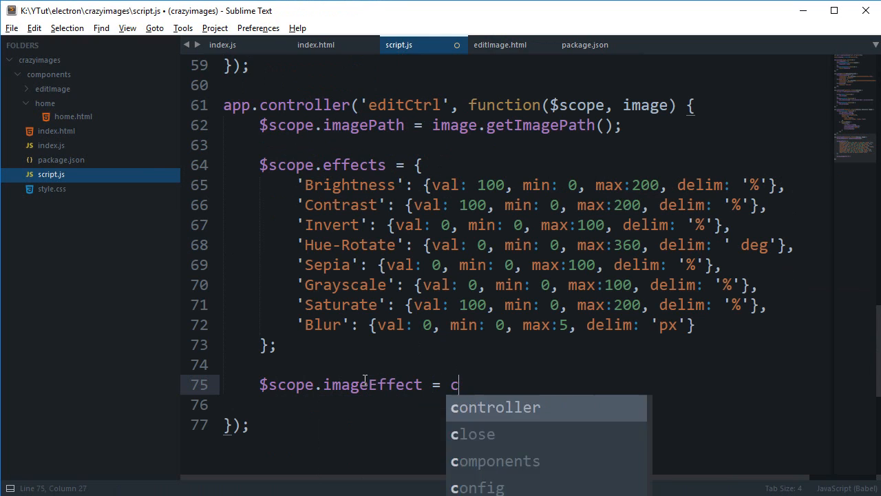
type("function()")
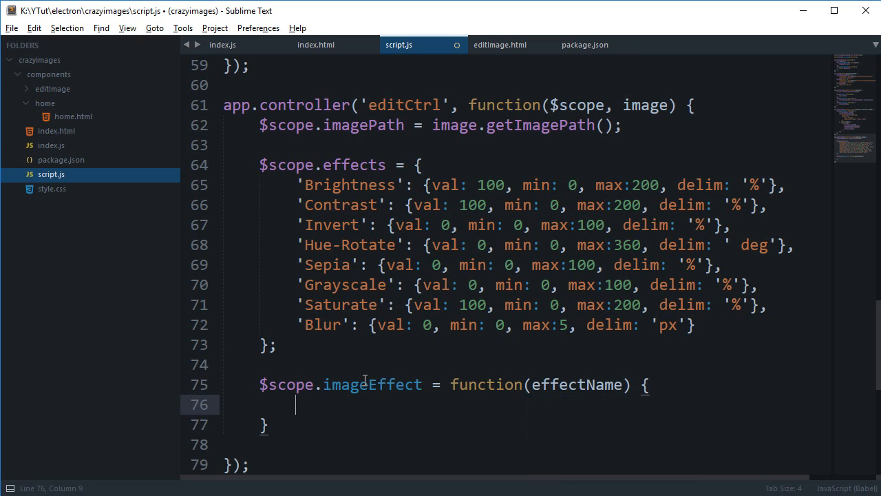
type("console.log(effectName);")
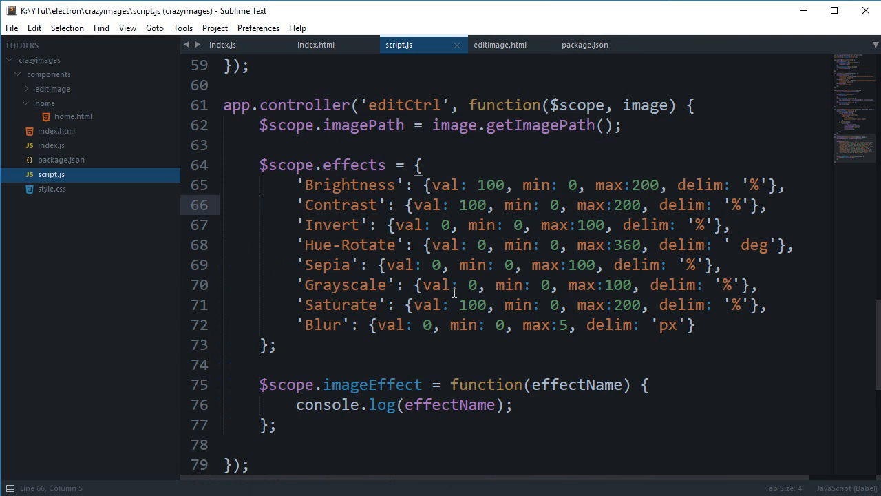
scroll("down", 3)
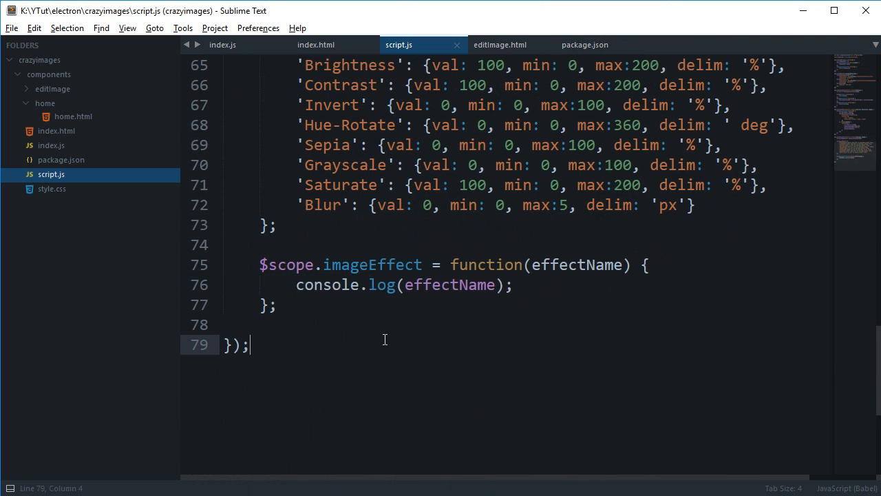
scroll("up", 3)
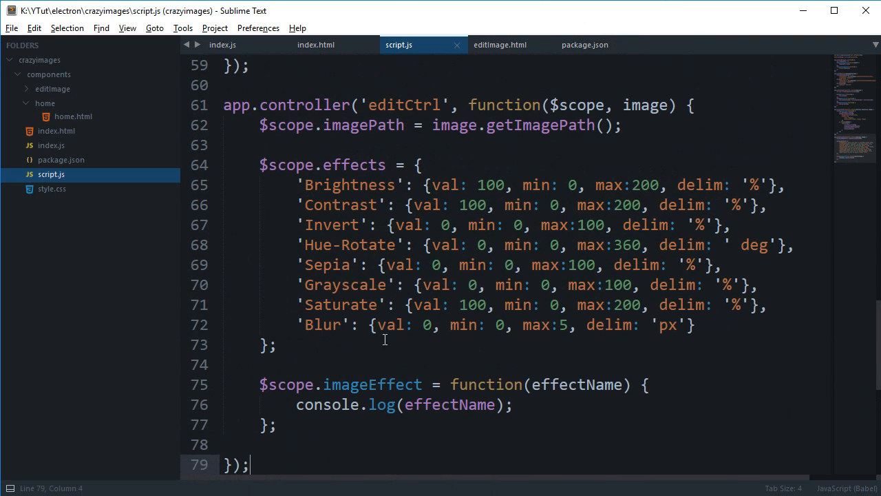